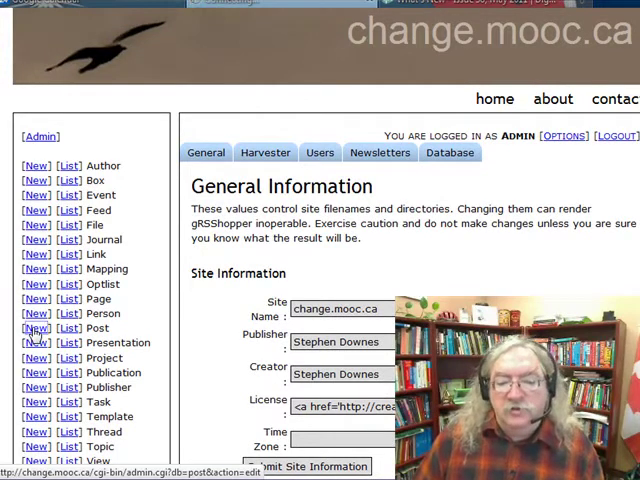
Step: Start a new post from the admin list and set its type to Link
click(36, 328)
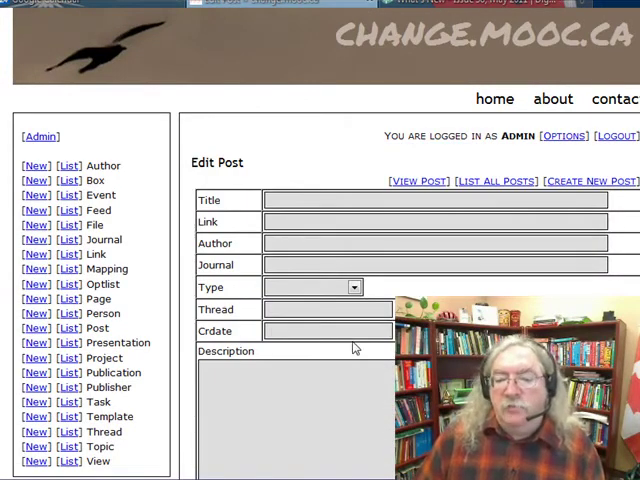
scroll(down, 3)
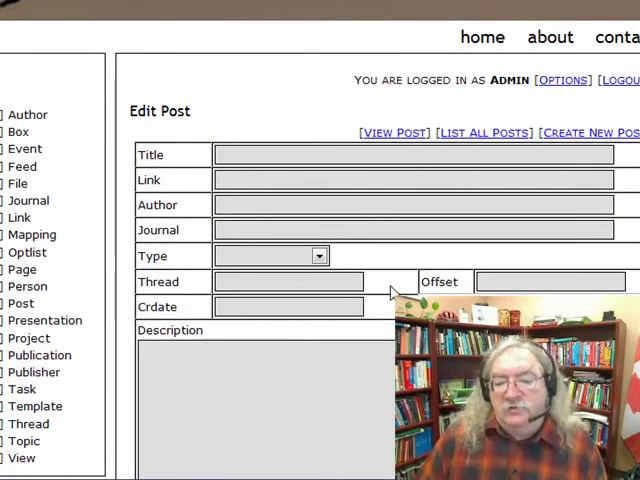
click(318, 256)
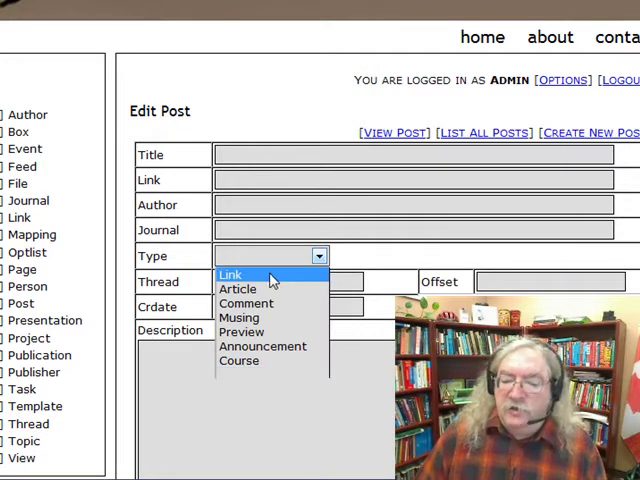
mouse_move(244, 304)
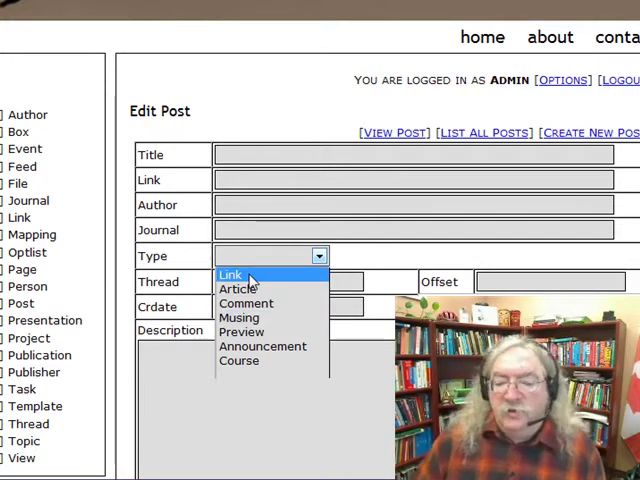
click(232, 274)
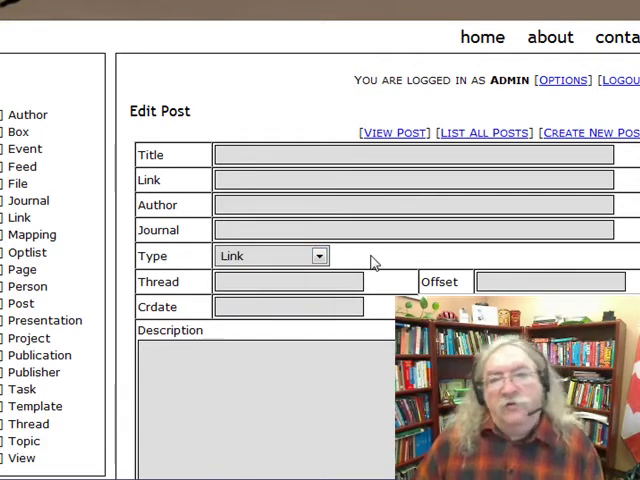
mouse_move(378, 304)
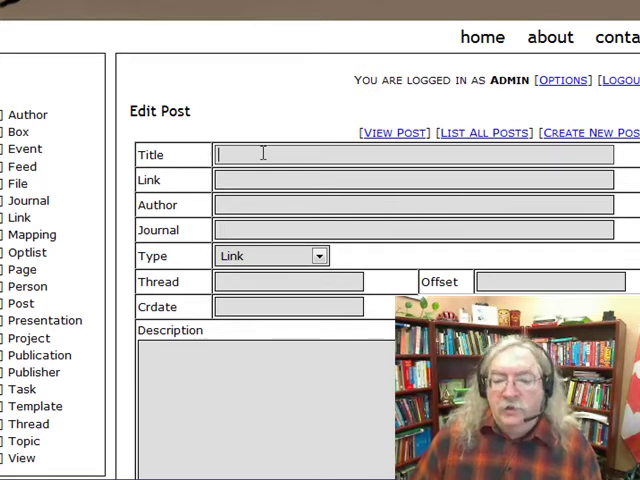
Step: Enter title 'Title', journal JISC Information Environment Team, and begin the description 'The shorts'
text(Title)
click(412, 180)
text(http://plane.edu.au/)
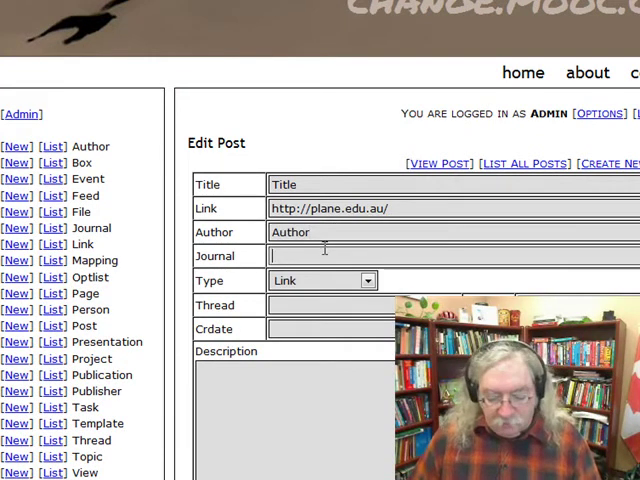
text(J)
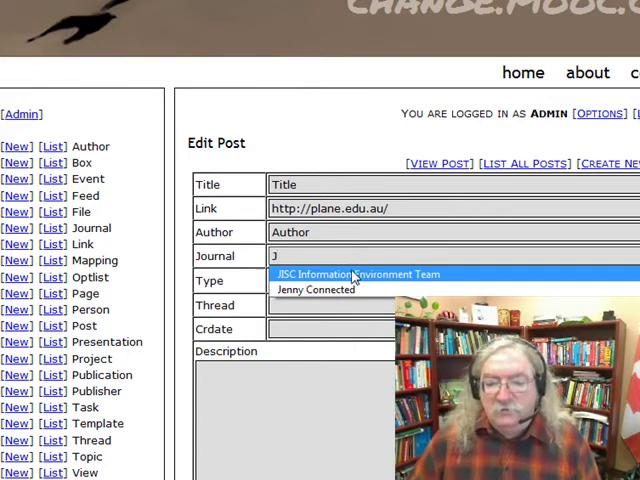
click(354, 274)
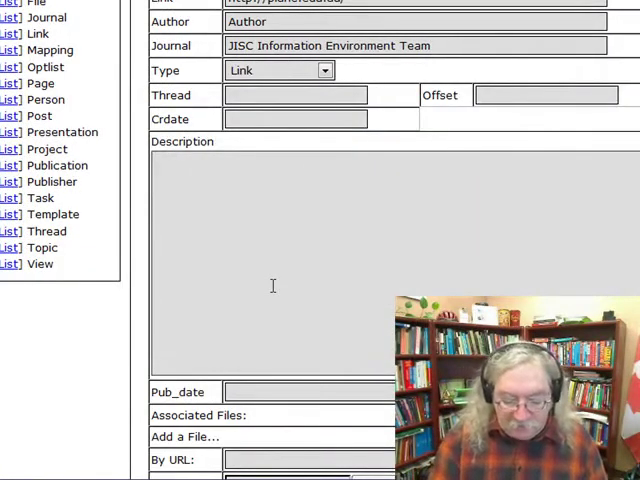
text(The shorts a)
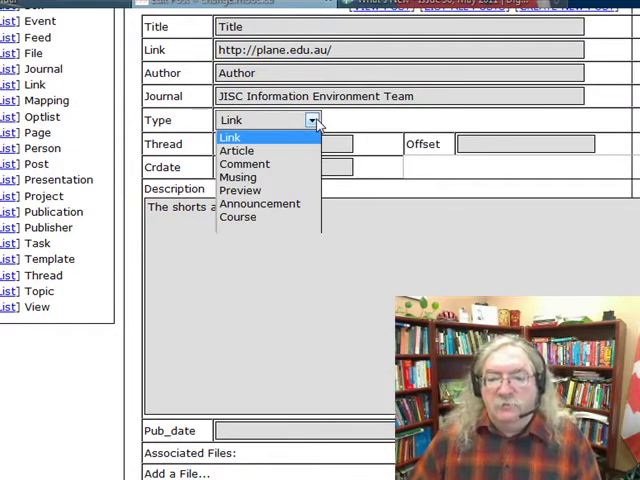
click(236, 150)
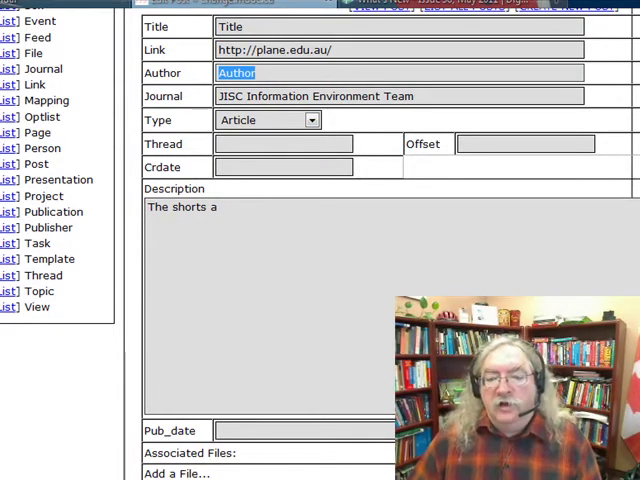
scroll(down, 3)
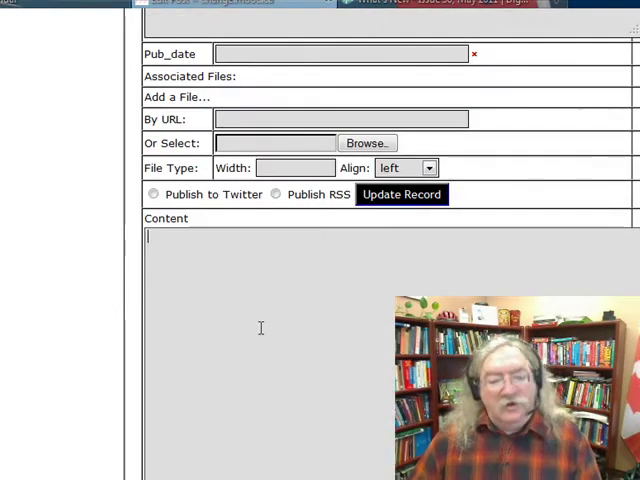
mouse_move(332, 356)
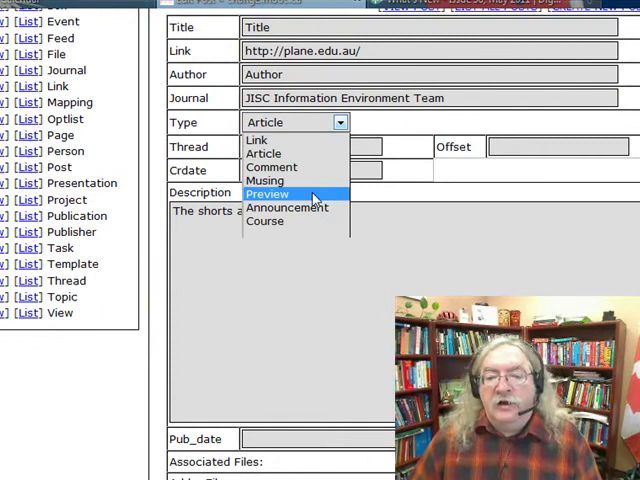
click(280, 208)
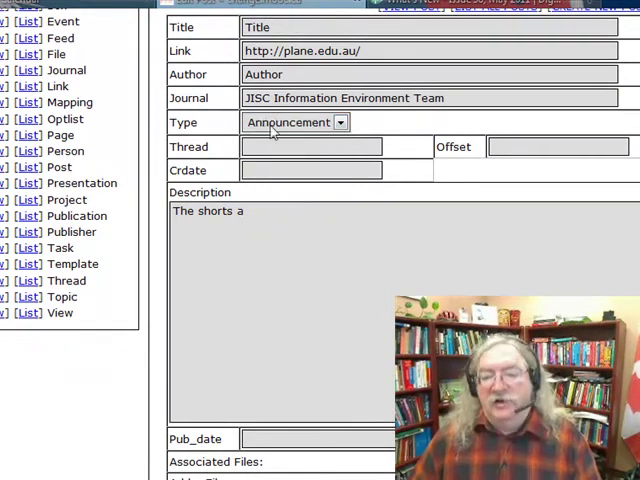
click(268, 260)
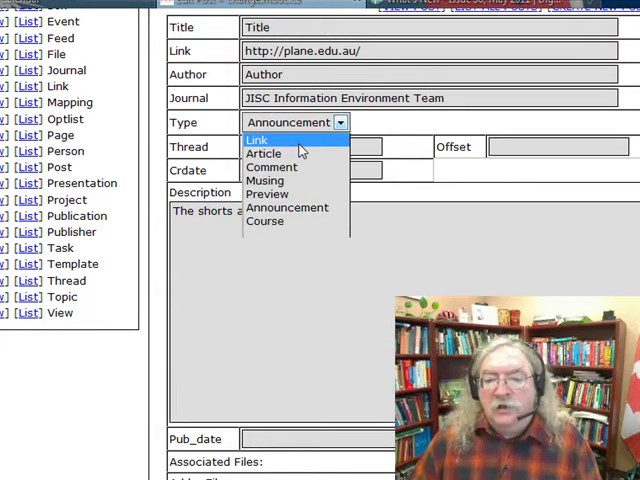
click(256, 140)
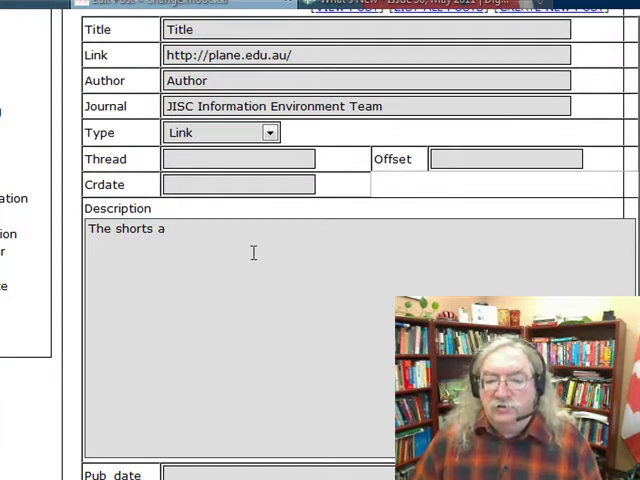
scroll(down, 3)
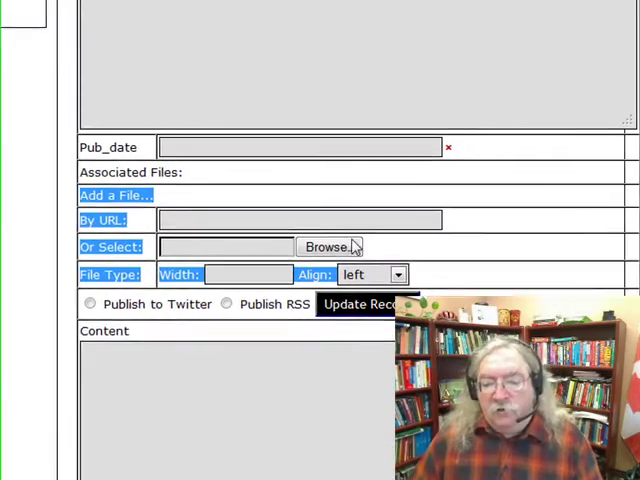
Step: Bring up the file picker in the Add a File section to attach an image
click(298, 220)
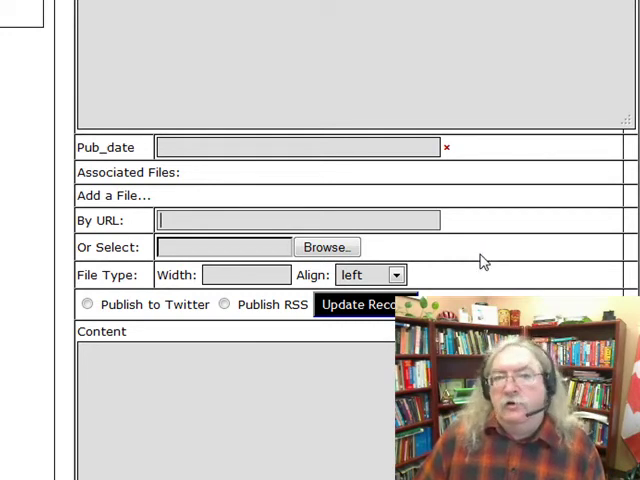
mouse_move(508, 264)
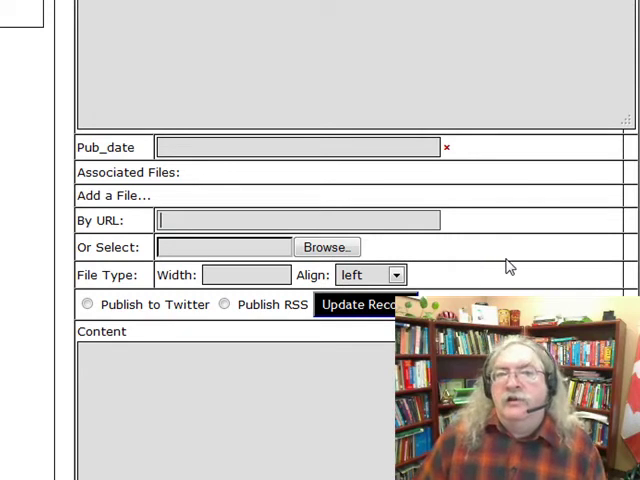
mouse_move(500, 252)
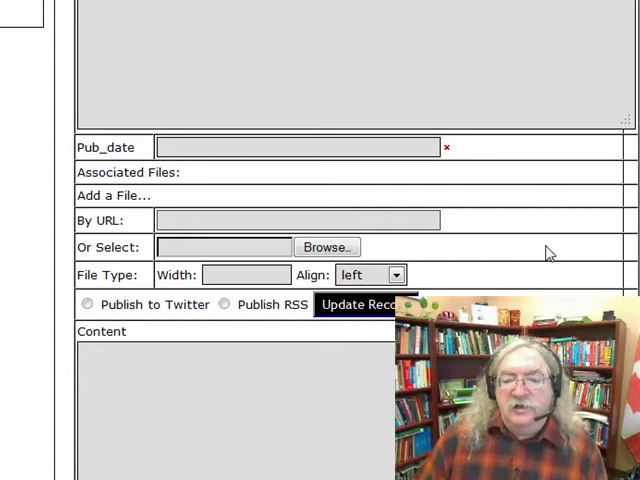
click(326, 246)
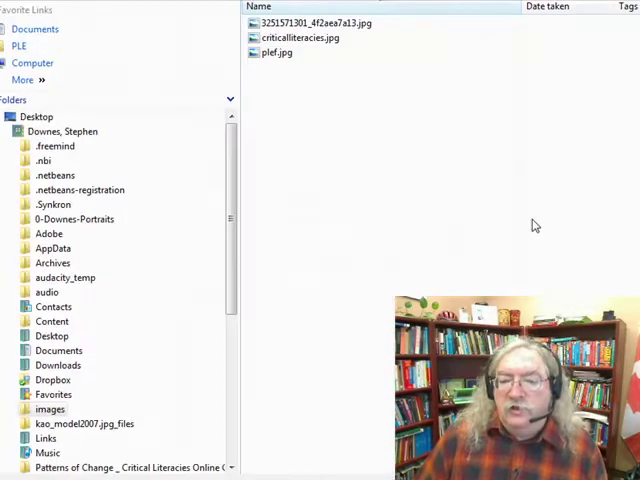
Step: Choose plef.jpg from the images folder so its path fills the file field
click(276, 52)
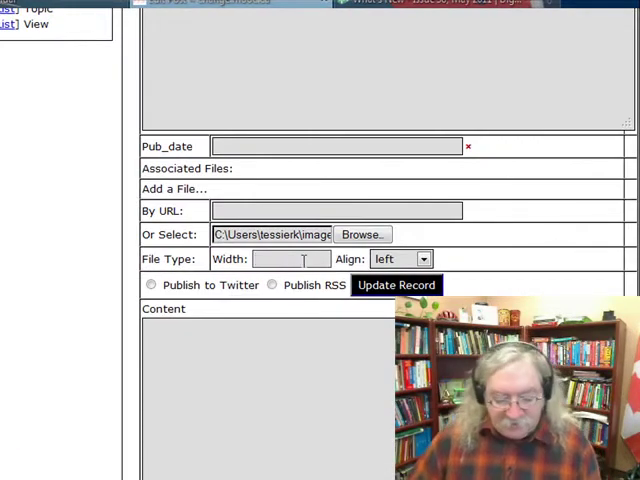
Step: Set the image width to 200 and create the post with Update Record
text(200)
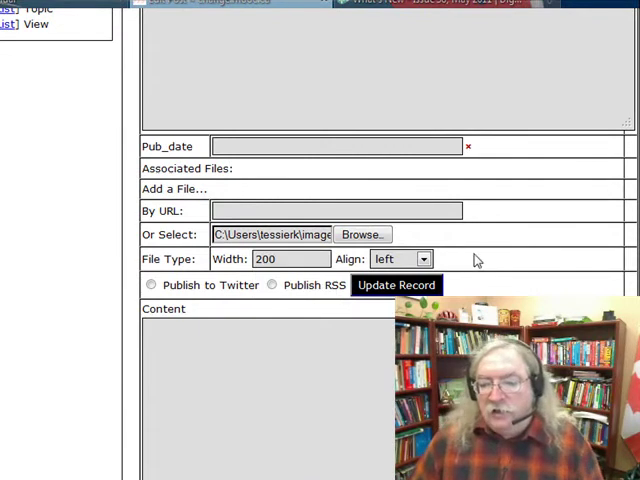
click(398, 260)
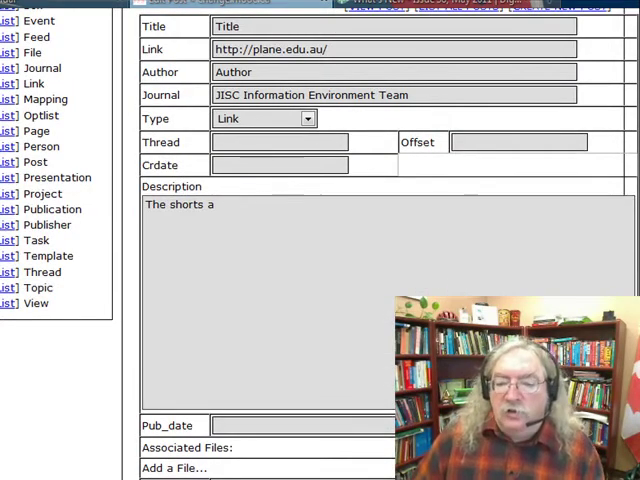
scroll(down, 3)
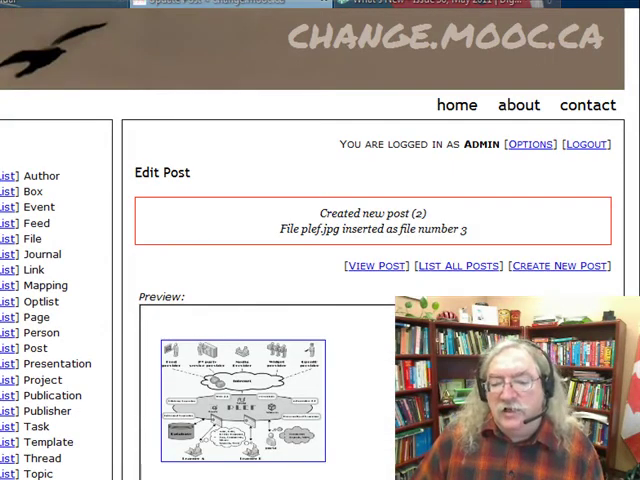
Step: Replace the 2011/05/24 publish date with a later date and update post 2
scroll(down, 3)
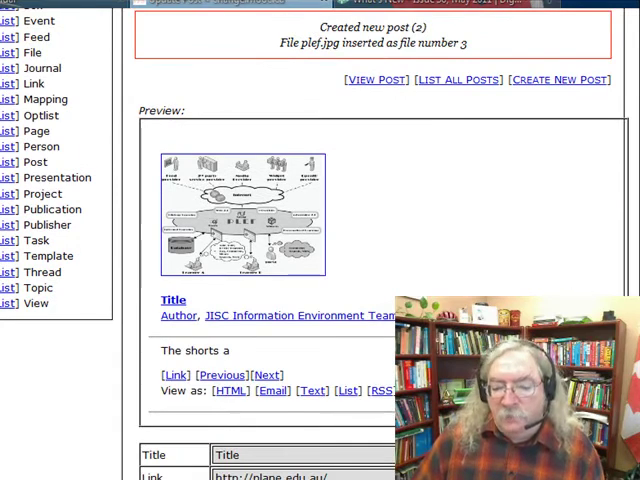
scroll(down, 3)
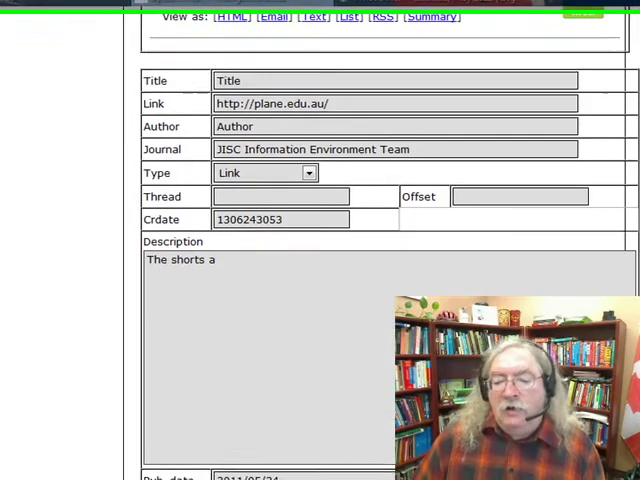
scroll(down, 3)
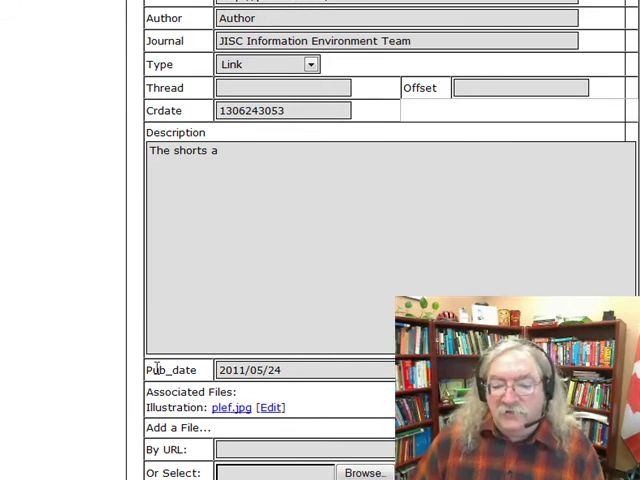
double_click(170, 368)
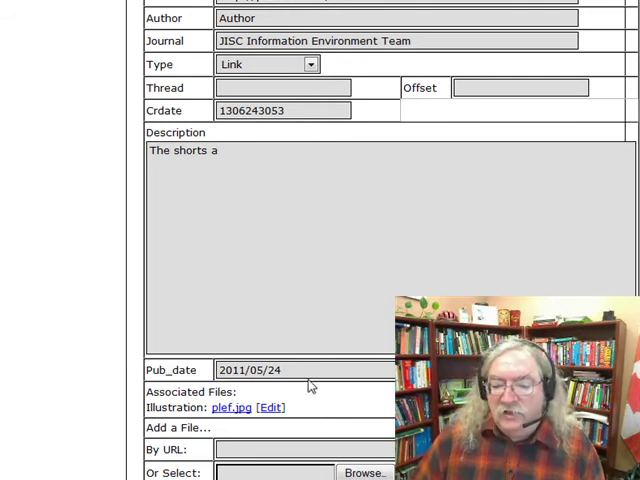
click(300, 370)
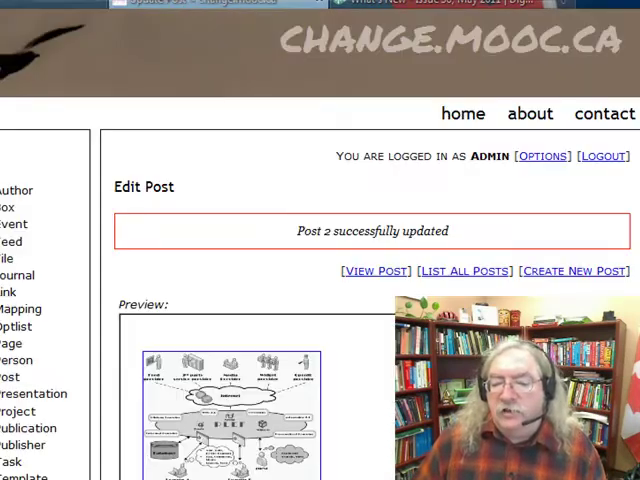
Step: Enable Publish RSS for post 2 and update the record so the RSS feeds refresh
scroll(down, 3)
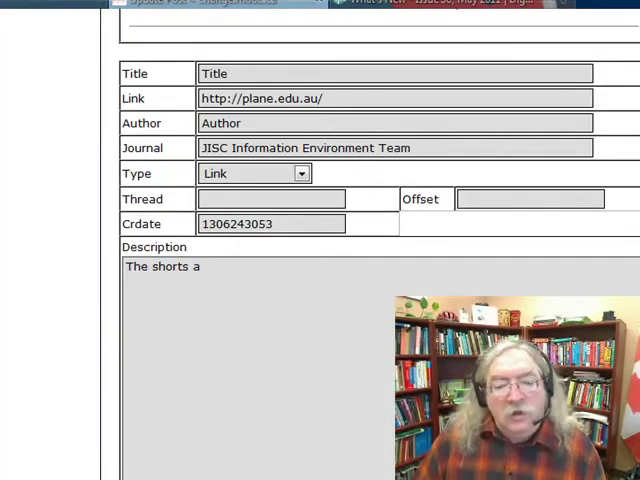
scroll(down, 3)
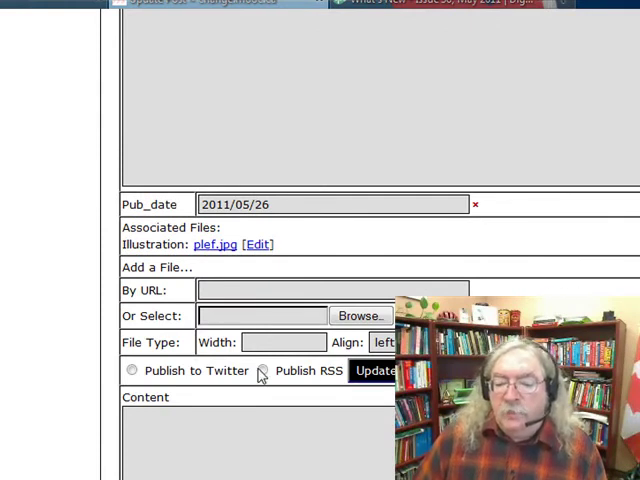
click(264, 370)
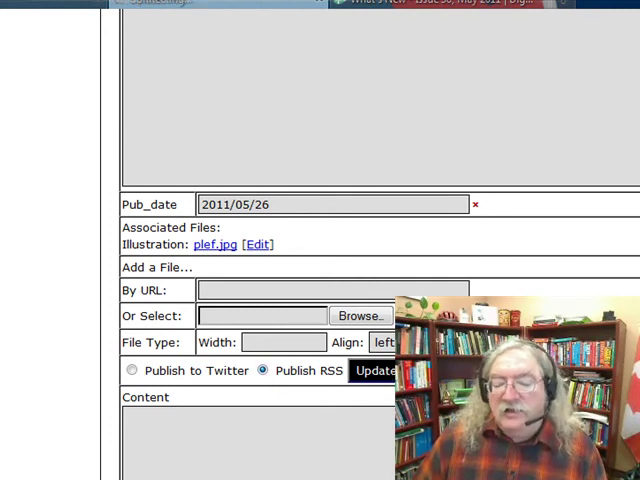
click(376, 372)
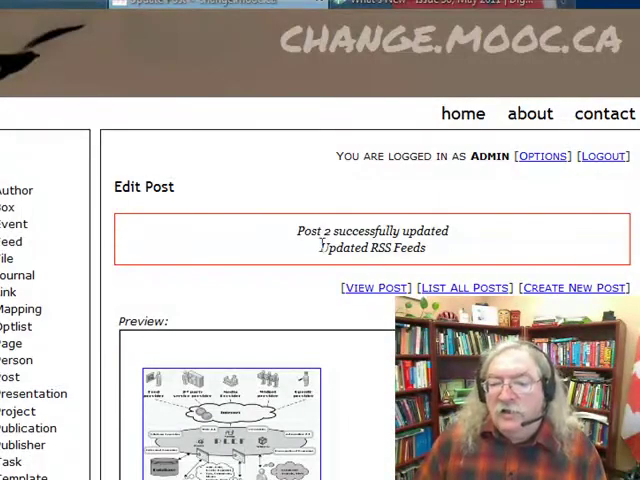
double_click(370, 248)
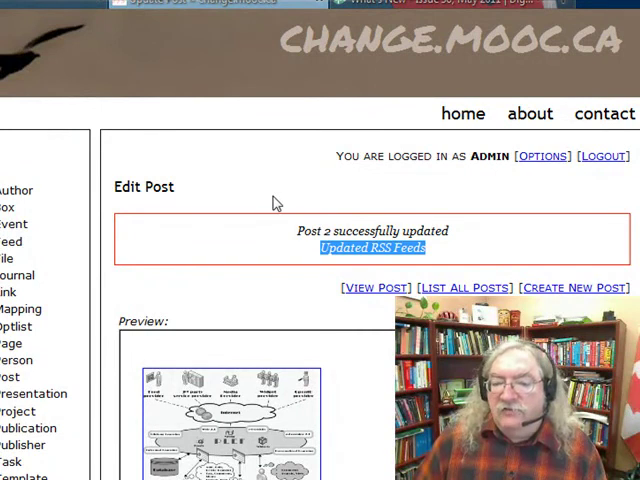
scroll(down, 3)
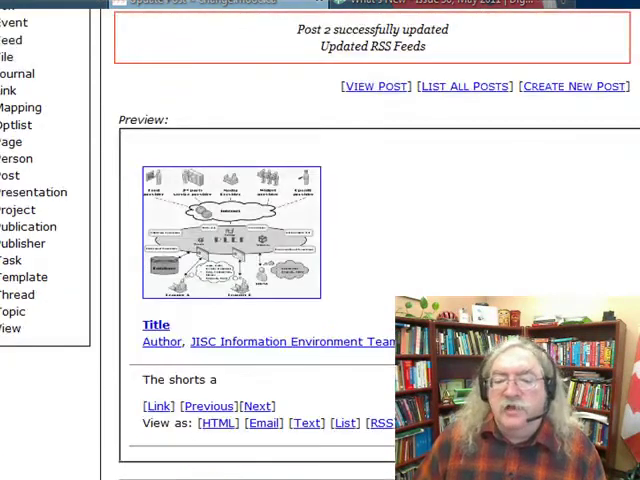
scroll(down, 3)
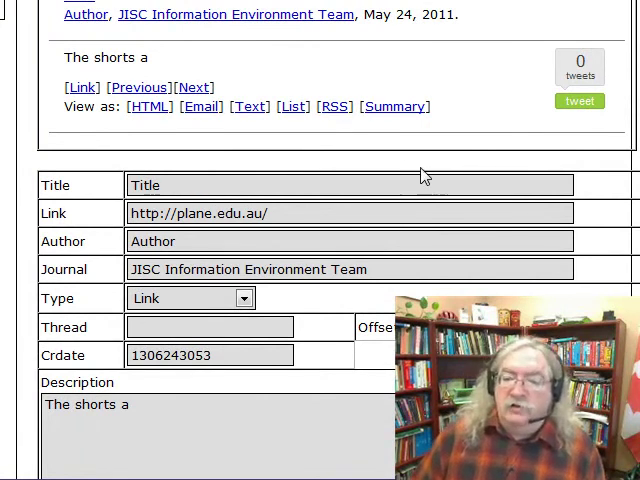
scroll(down, 3)
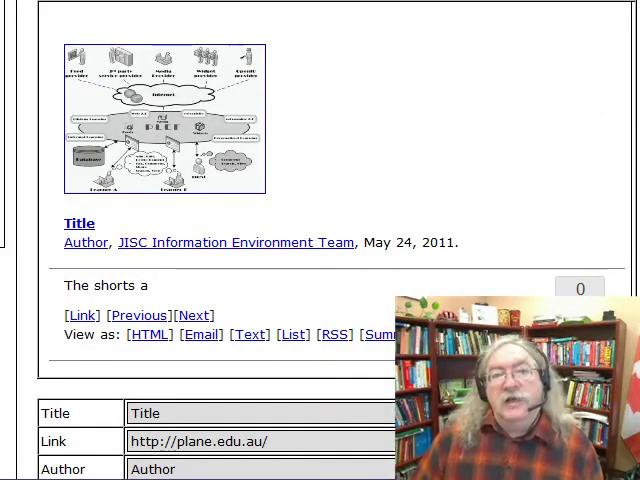